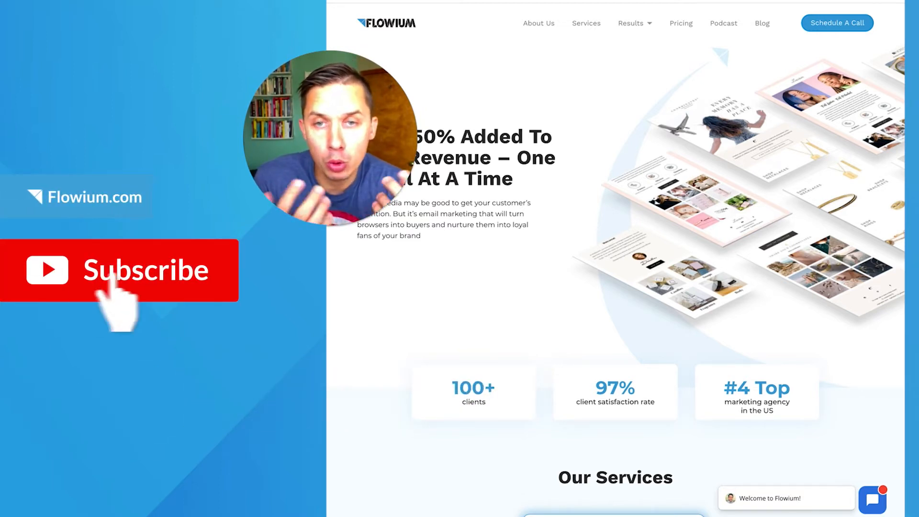
Search flow templates for 'price' and enter 'Price Drop' as the new flow's name
{"action": "left_click", "coordinate": [119, 270]}
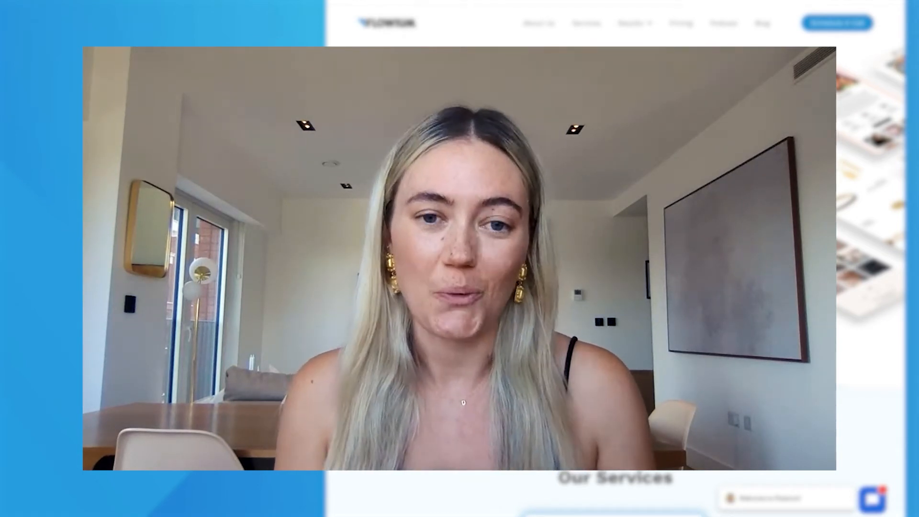
{"action": "type", "text": "flowium.com/giveaway"}
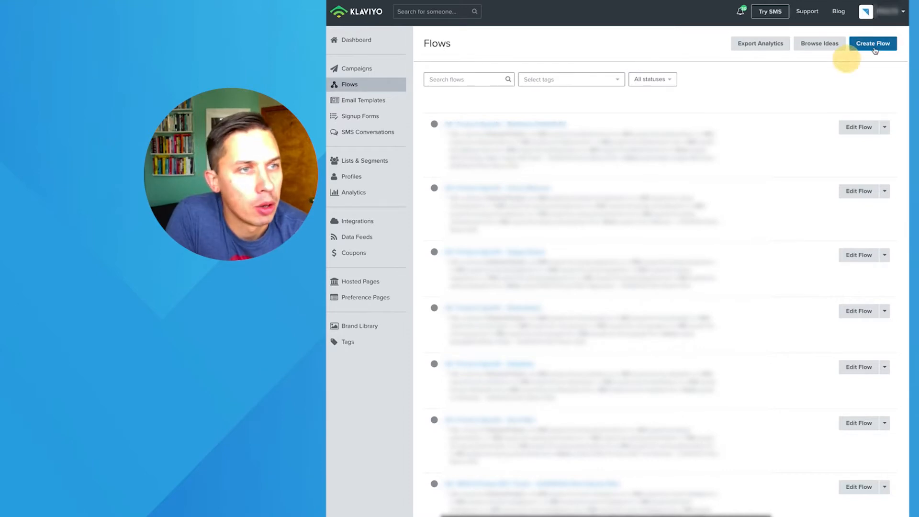
{"action": "left_click", "coordinate": [872, 44]}
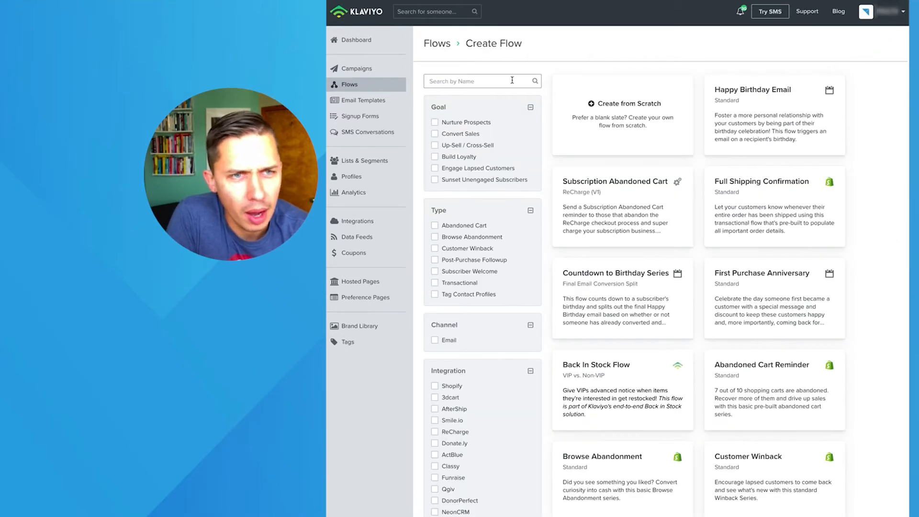
{"action": "left_click", "coordinate": [482, 81]}
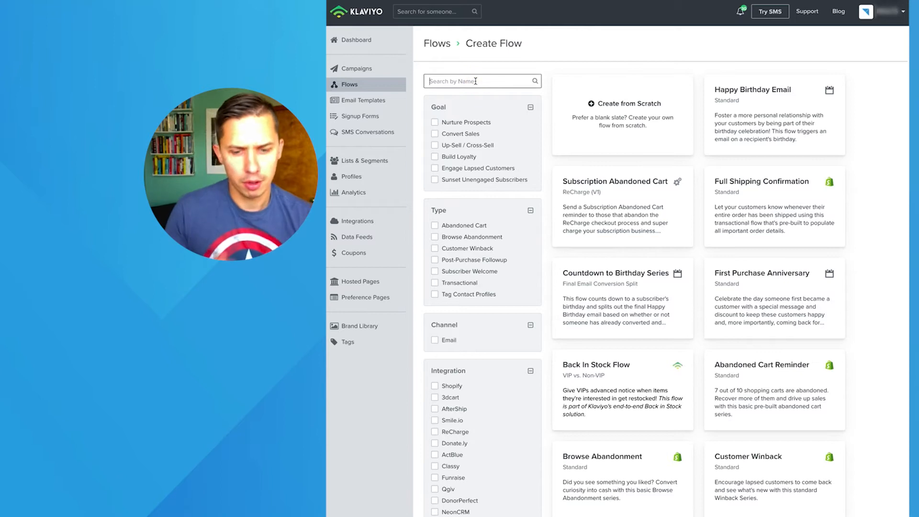
{"action": "type", "text": "price"}
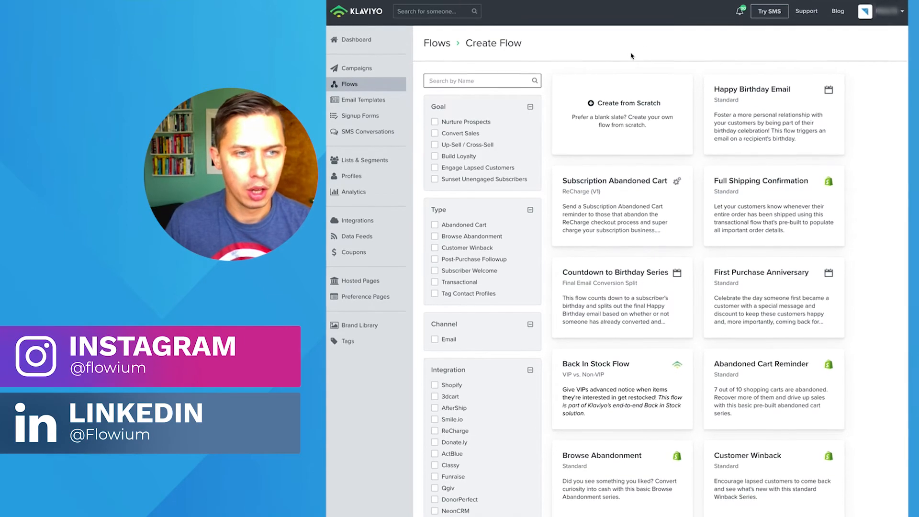
{"action": "type", "text": "Price Drop"}
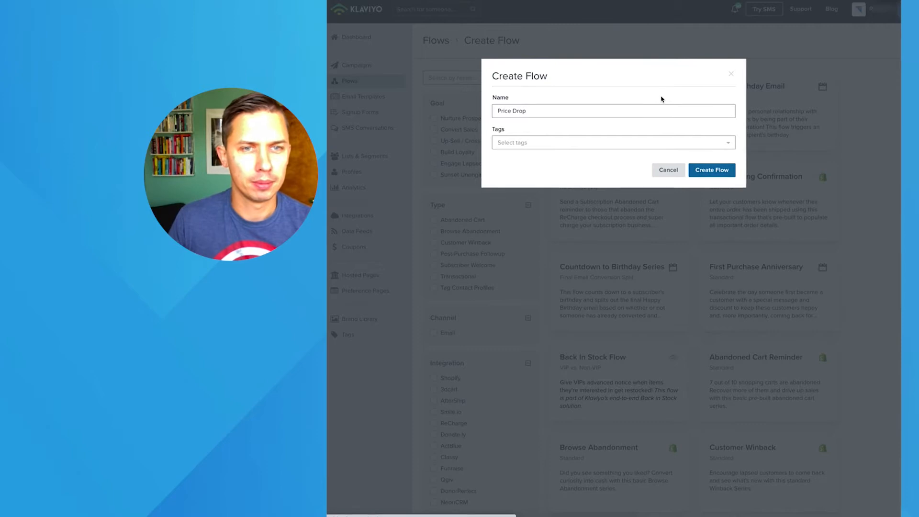
Create the 'Price Drop' flow and choose Price Drop as its trigger
{"action": "left_click", "coordinate": [711, 169]}
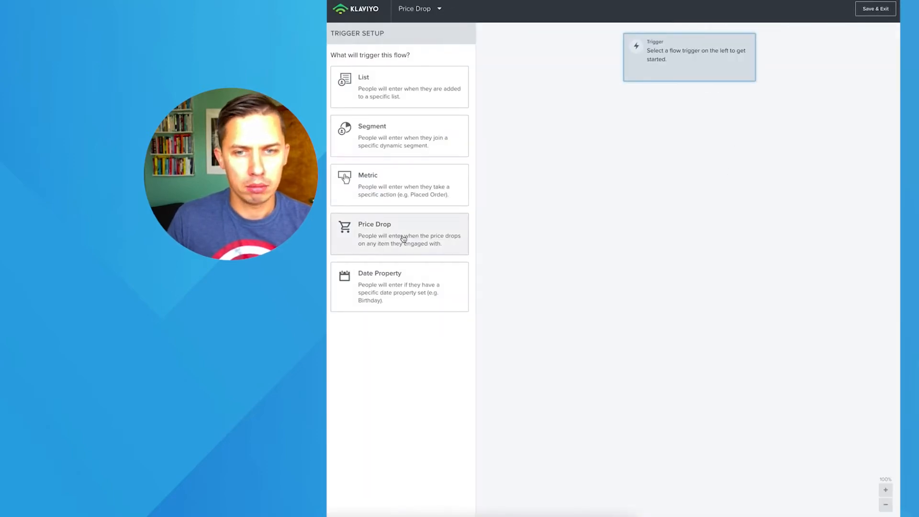
{"action": "left_click", "coordinate": [399, 233]}
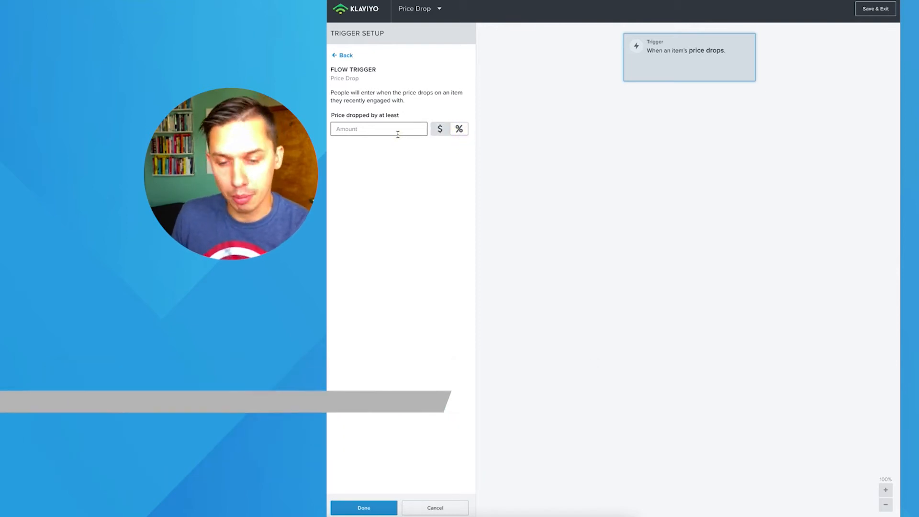
Require a 5% price drop for people who viewed or started checkout within 30 days
{"action": "type", "text": "5"}
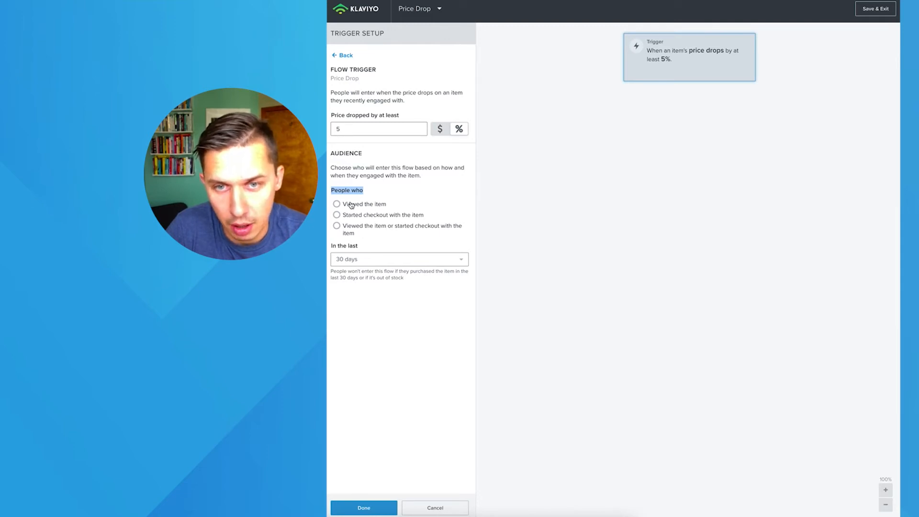
{"action": "left_click", "coordinate": [337, 226]}
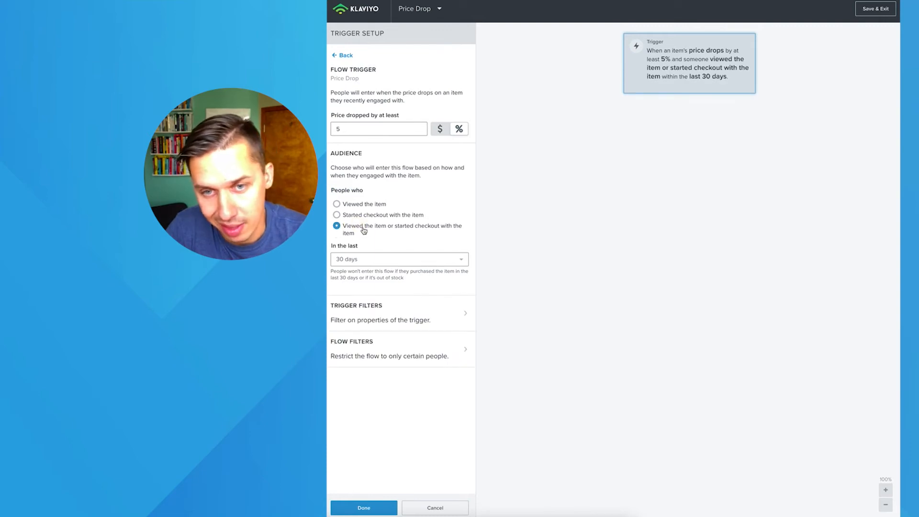
{"action": "left_click", "coordinate": [399, 259]}
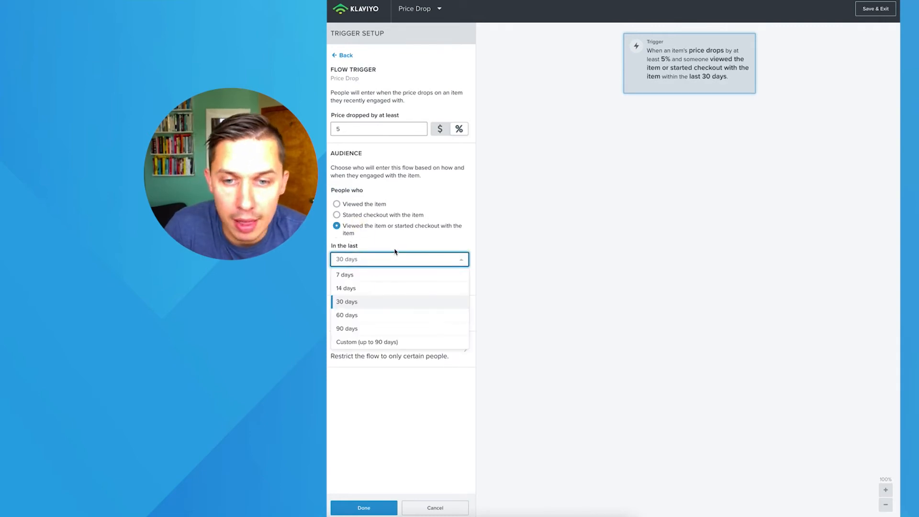
{"action": "left_click", "coordinate": [347, 301]}
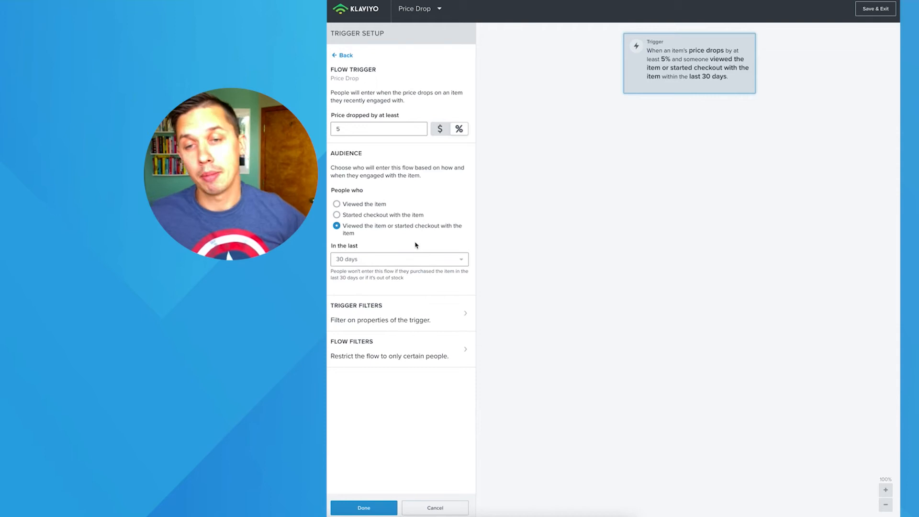
{"action": "left_click", "coordinate": [399, 258]}
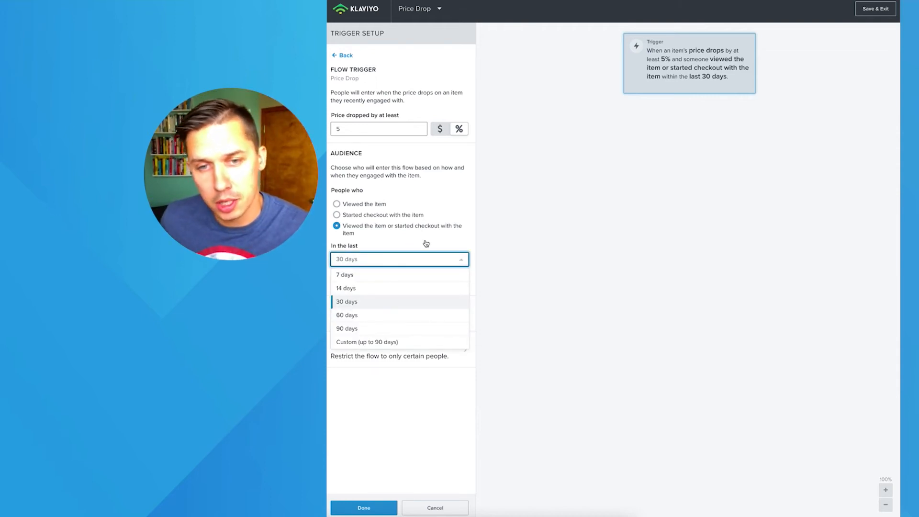
{"action": "left_click", "coordinate": [336, 204]}
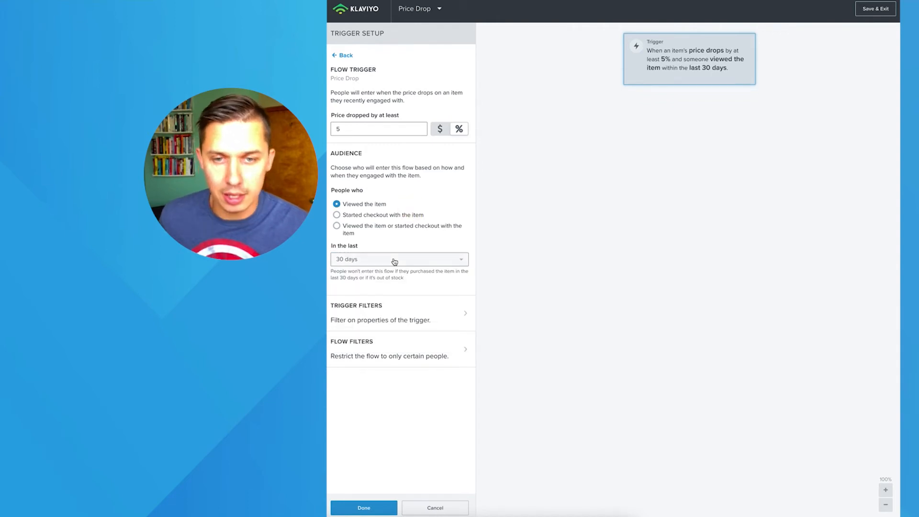
{"action": "left_click", "coordinate": [336, 226]}
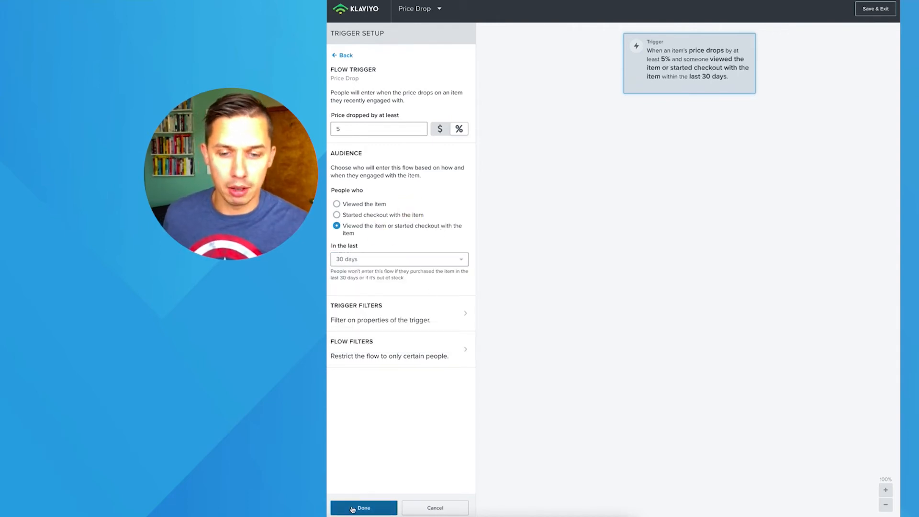
Save the trigger settings and place a Conditional Split below the trigger
{"action": "left_click", "coordinate": [363, 508]}
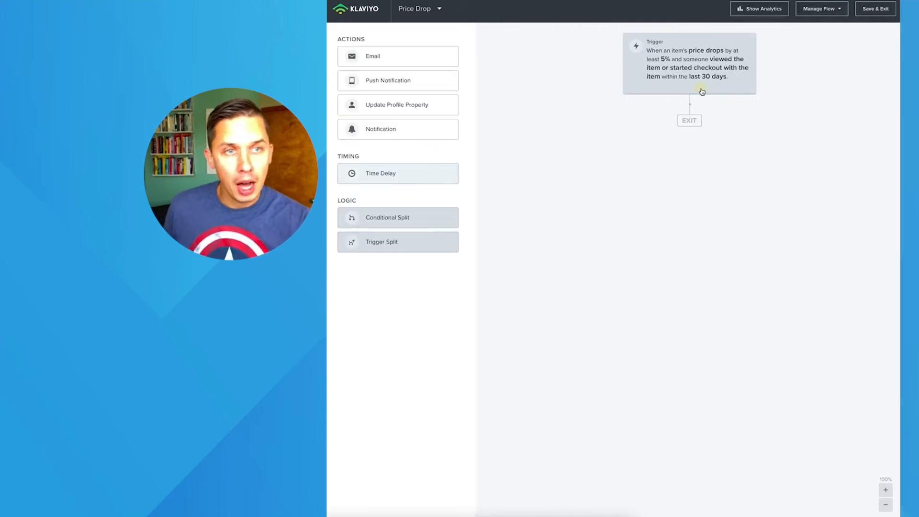
{"action": "left_click", "coordinate": [688, 63]}
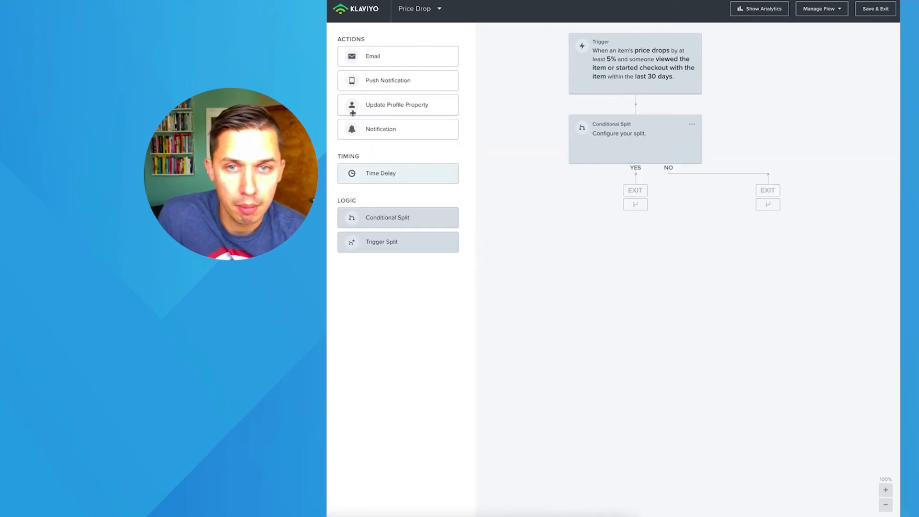
Set the split condition to Placed Order zero times over all time, and save
{"action": "left_click", "coordinate": [634, 138]}
{"action": "type", "text": "place"}
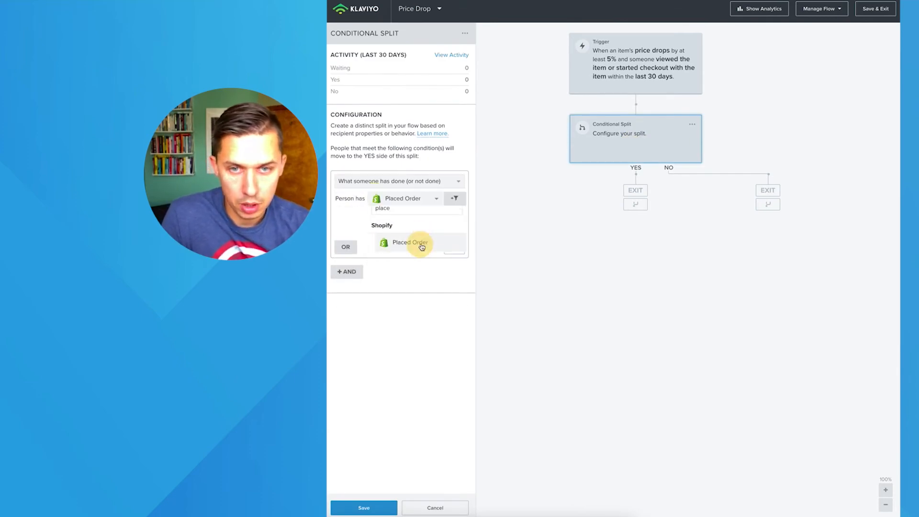
{"action": "left_click", "coordinate": [410, 242]}
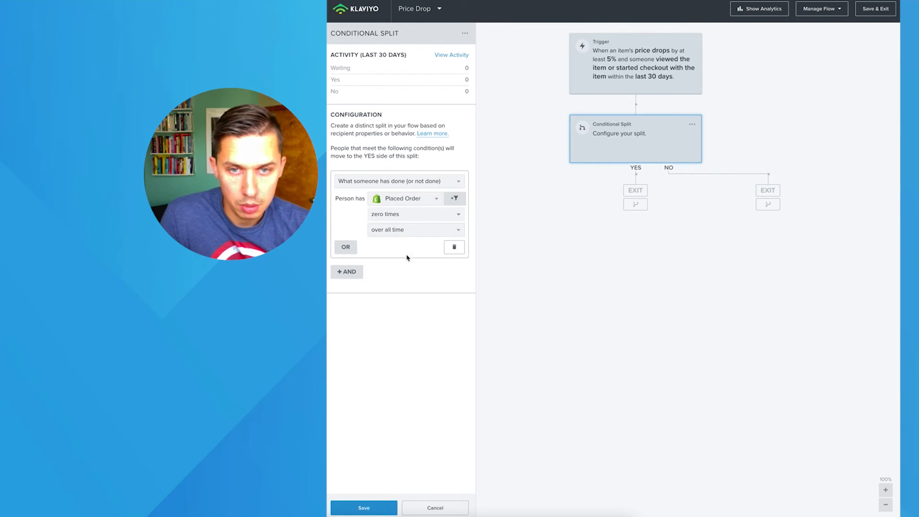
{"action": "left_click", "coordinate": [363, 507]}
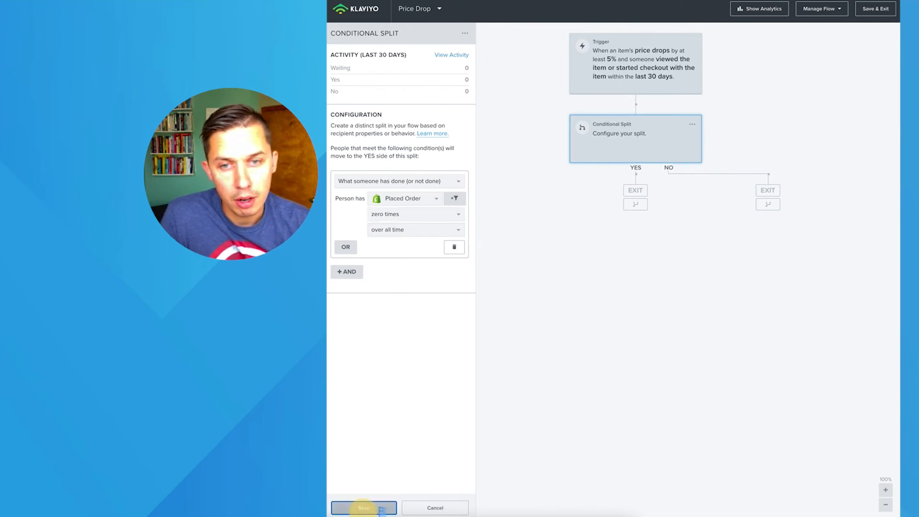
{"action": "left_click", "coordinate": [363, 507]}
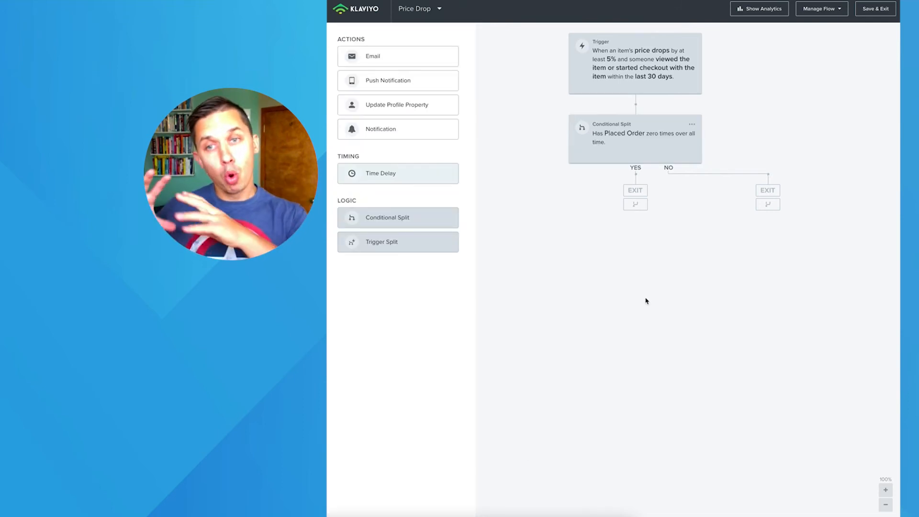